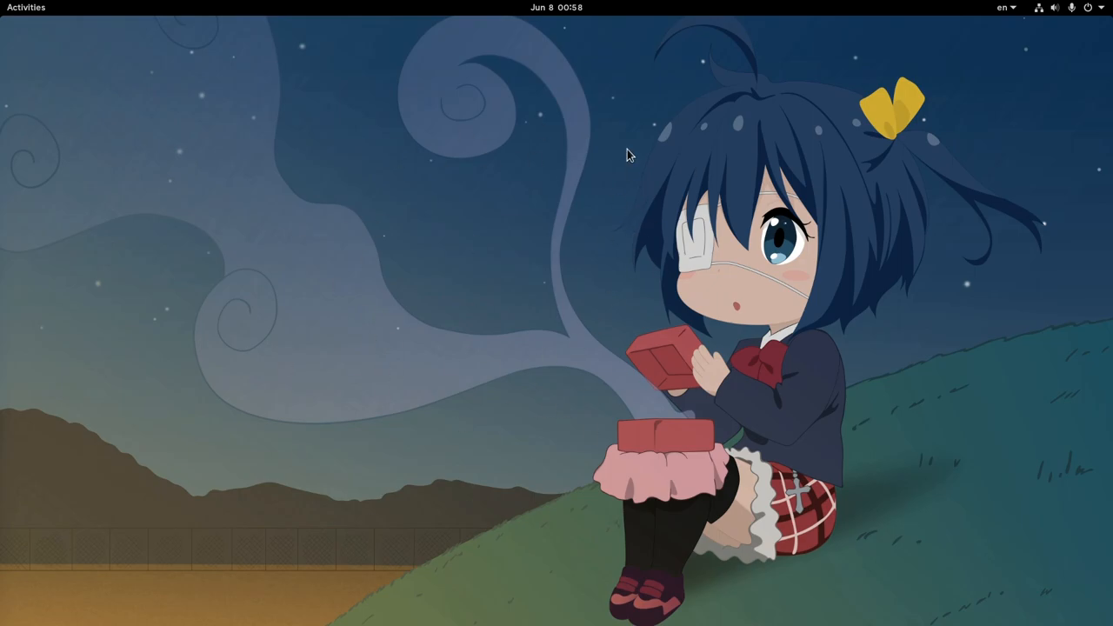
{"action": "mouse_move", "coordinate": [612, 185]}
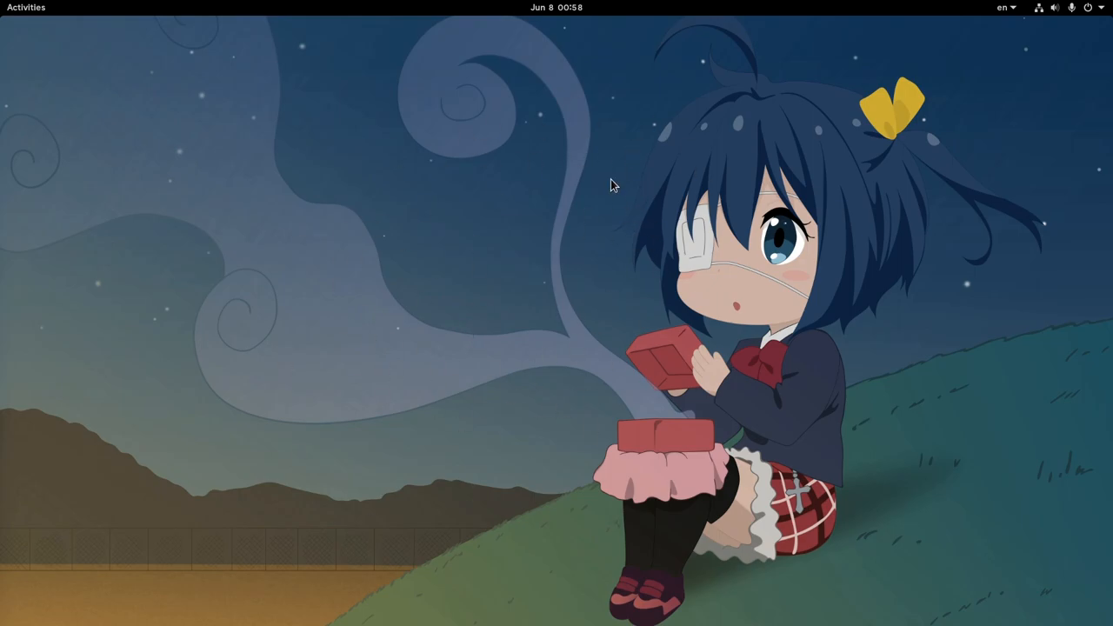
{"action": "mouse_move", "coordinate": [581, 104]}
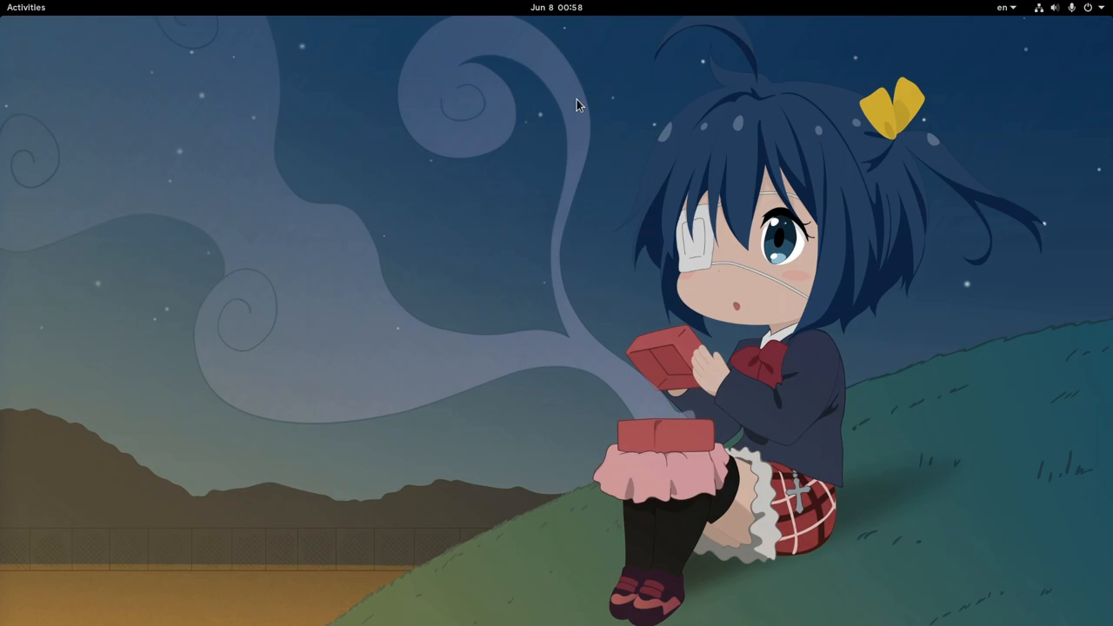
{"action": "mouse_move", "coordinate": [535, 163]}
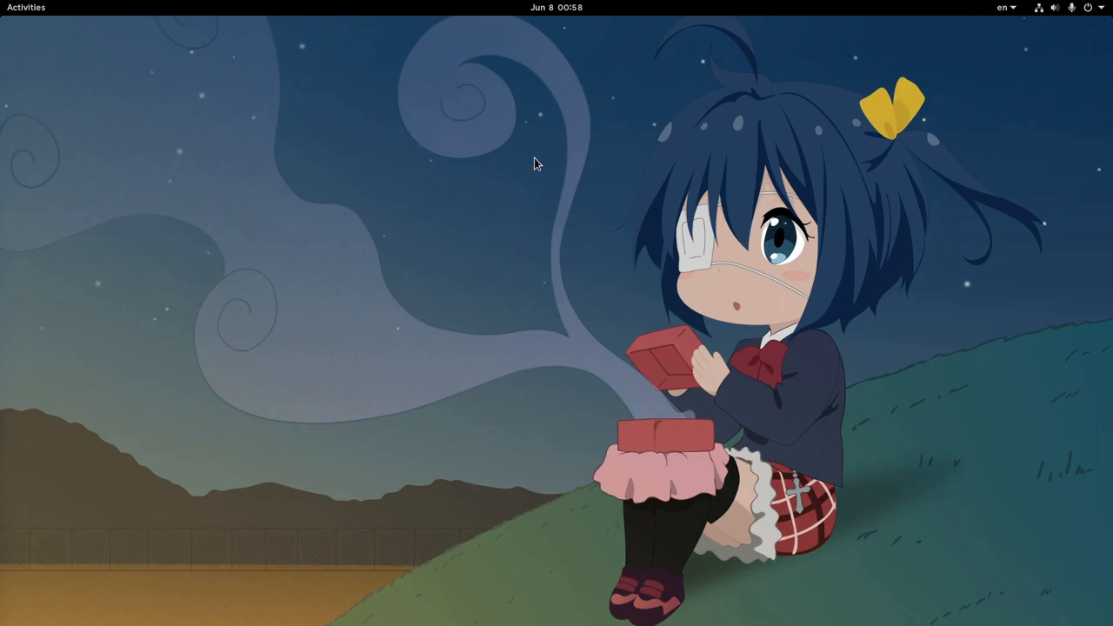
{"action": "mouse_move", "coordinate": [459, 131]}
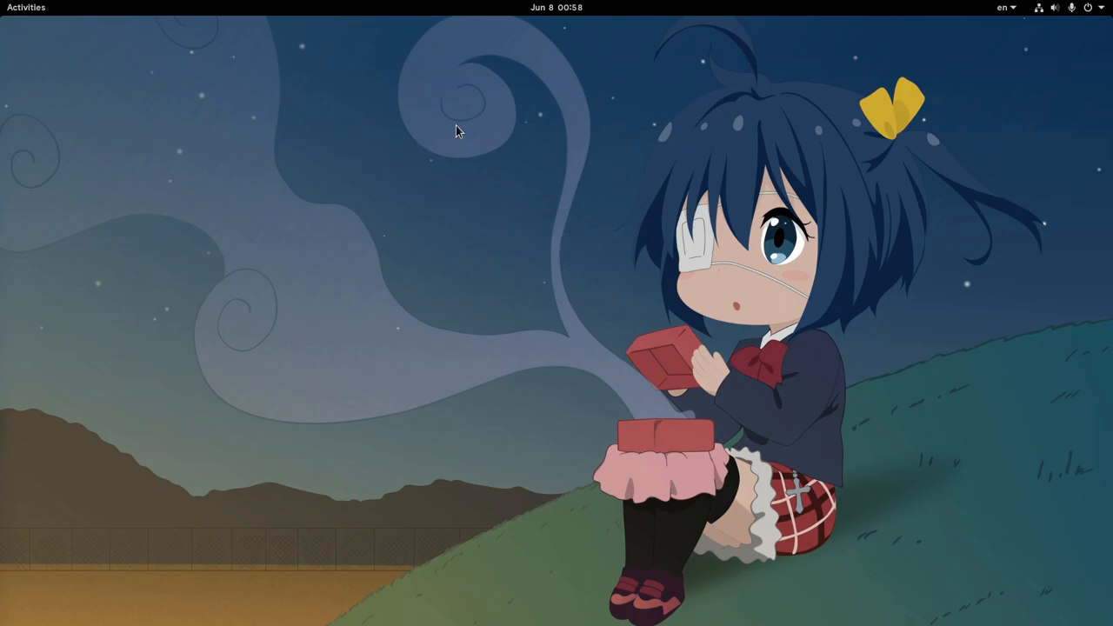
- Show the full grid of installed apps from the Activities overview
{"action": "left_click", "coordinate": [25, 7]}
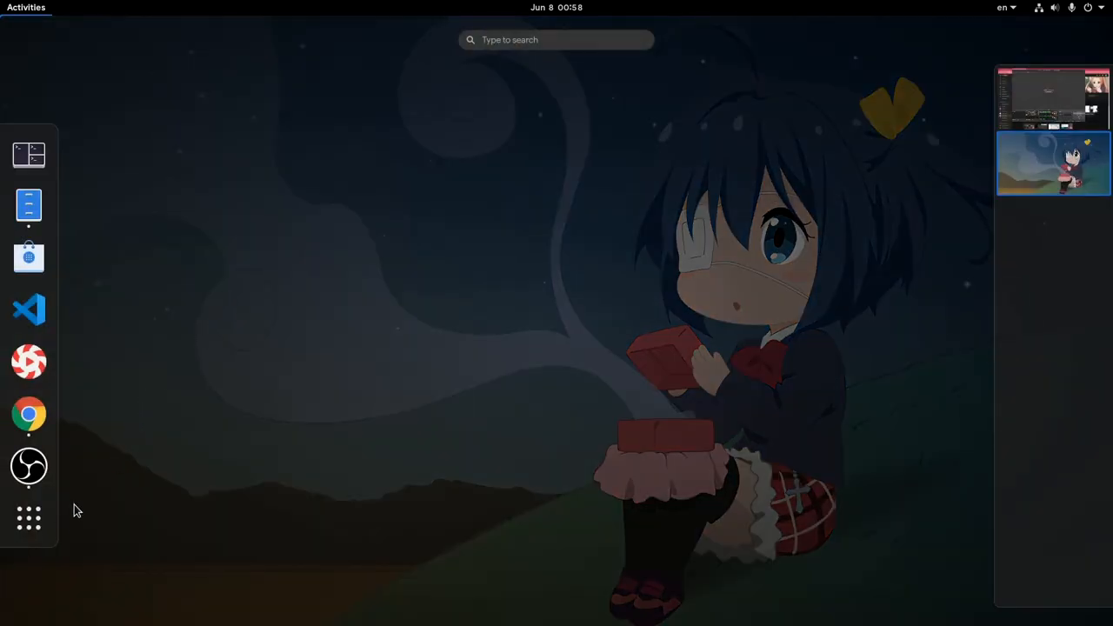
{"action": "left_click", "coordinate": [28, 518]}
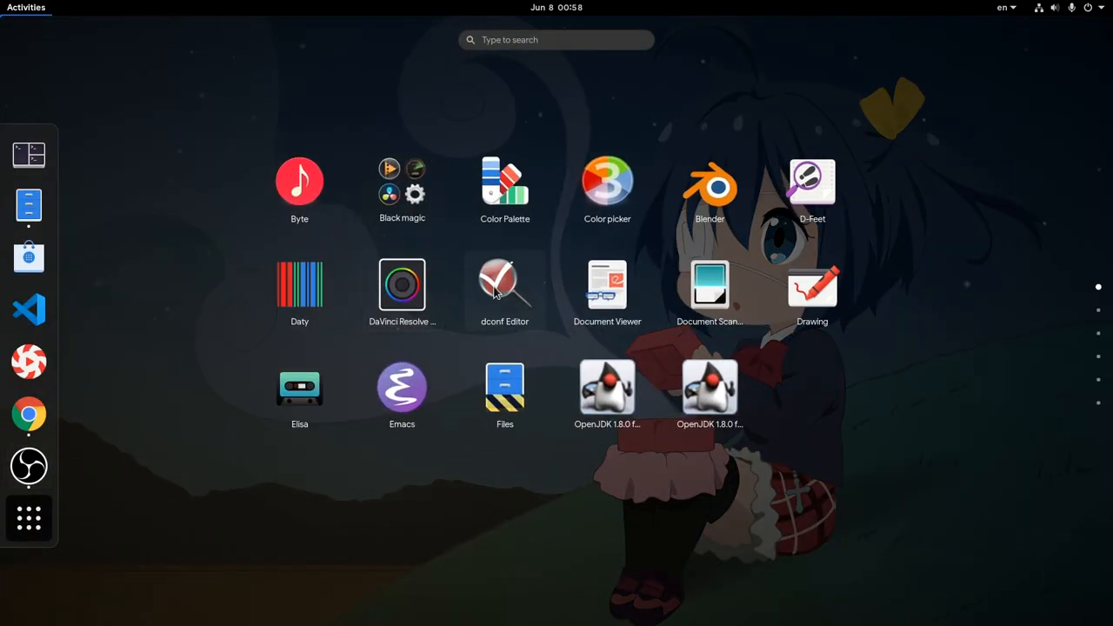
{"action": "mouse_move", "coordinate": [710, 184]}
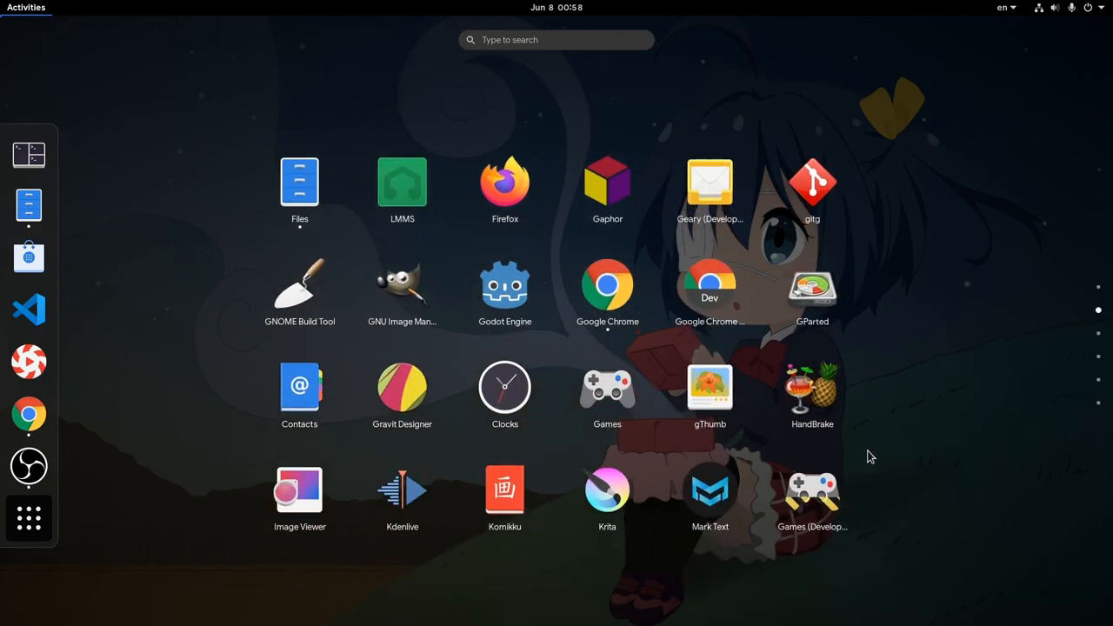
{"action": "mouse_move", "coordinate": [890, 428]}
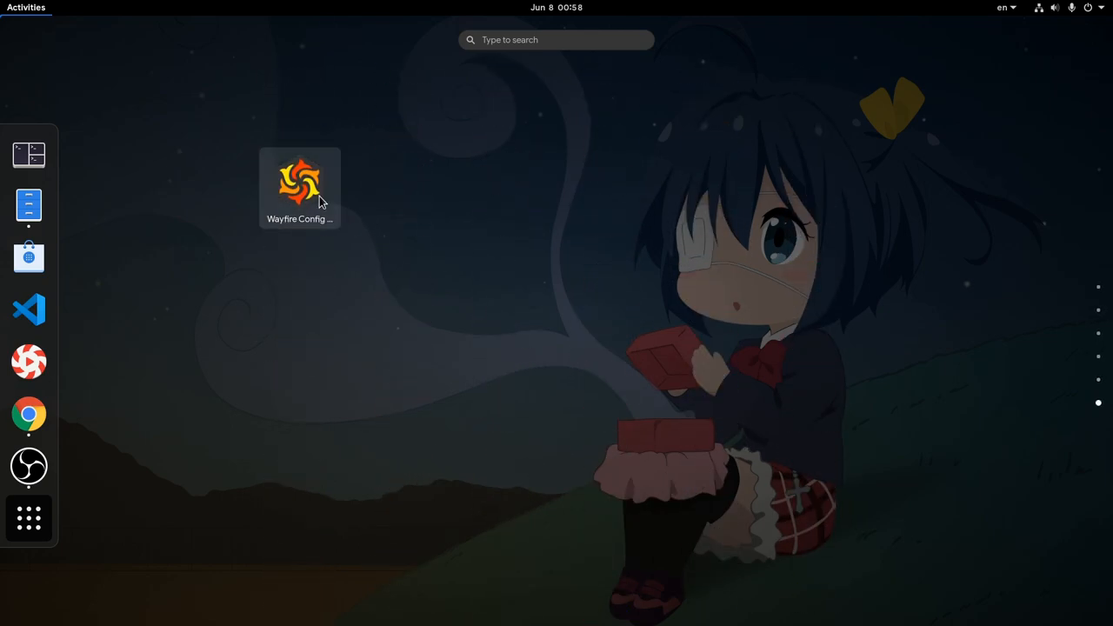
- Go back to the page with Geary and drag Geary toward the bottom edge to move it
{"action": "left_click", "coordinate": [28, 518]}
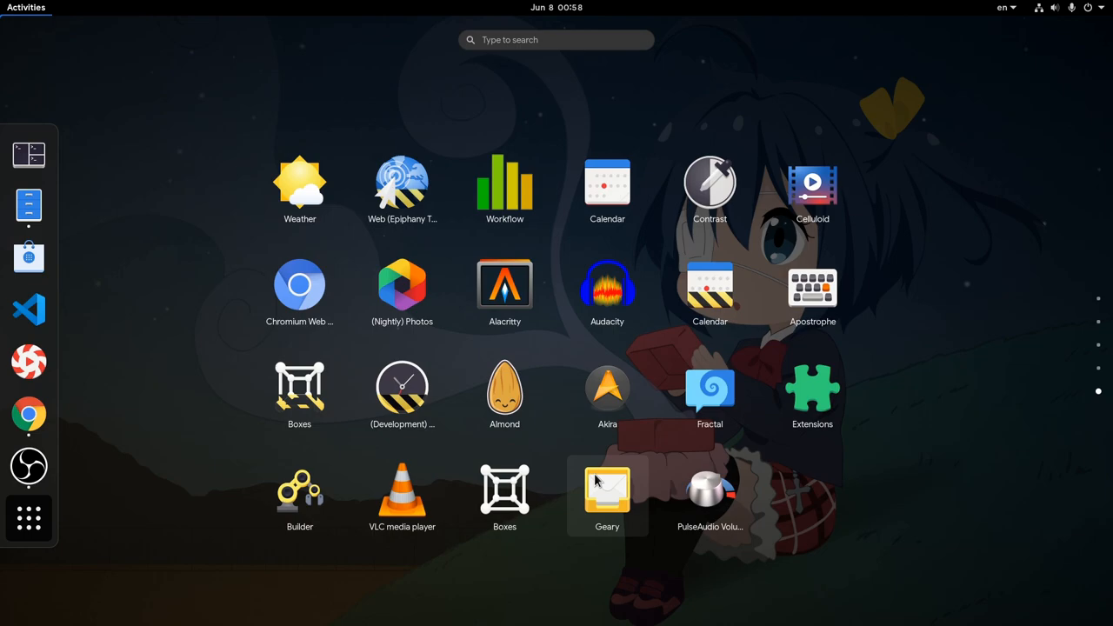
{"action": "left_click_drag", "start_coordinate": [605, 487], "coordinate": [577, 608]}
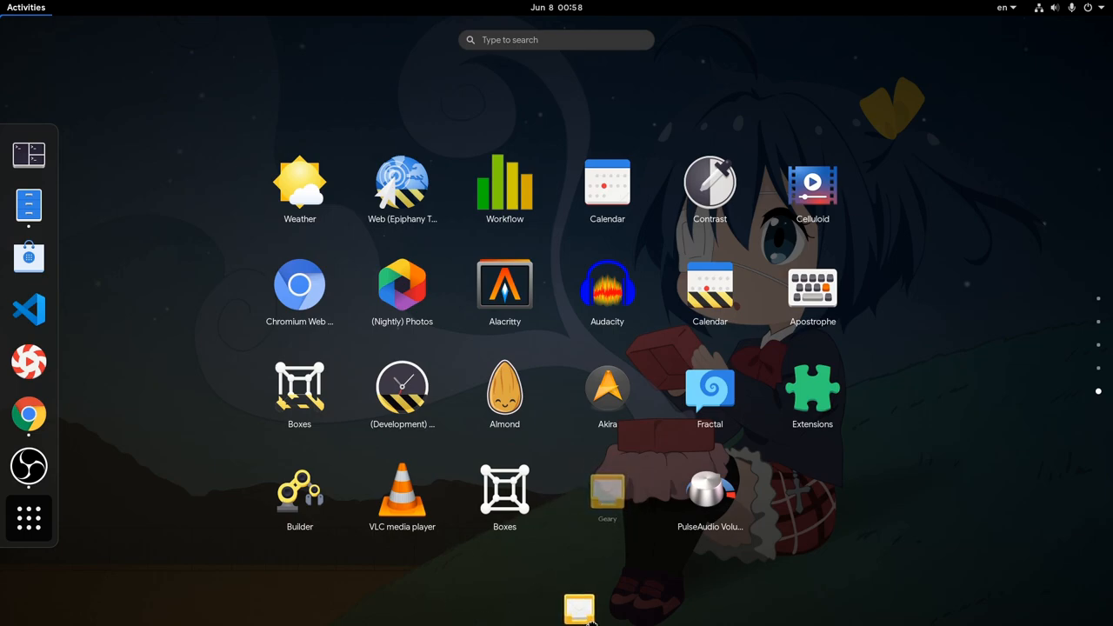